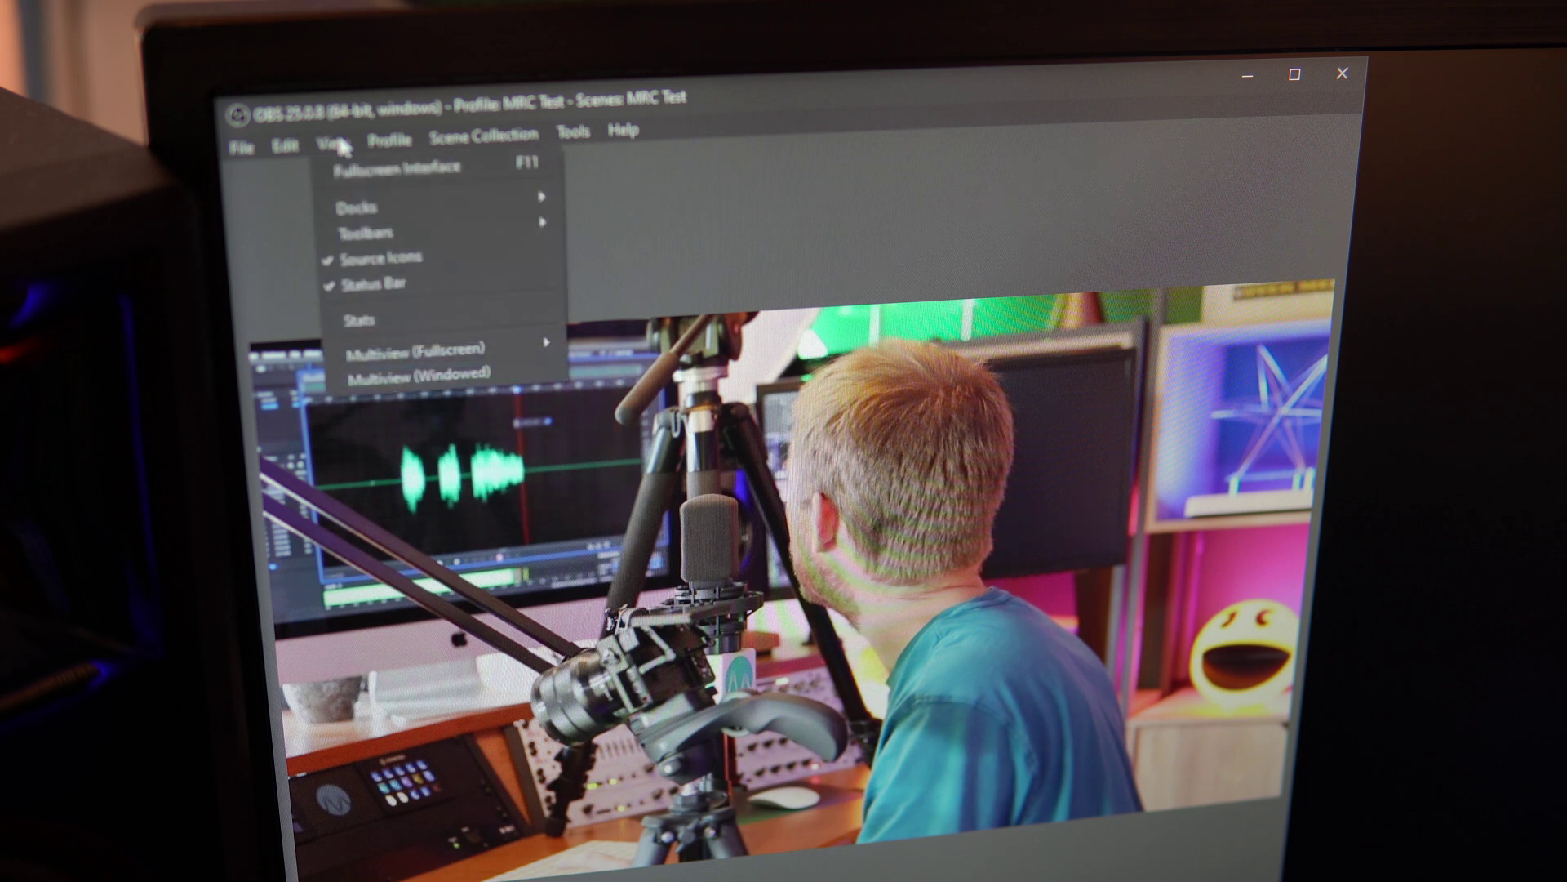
pyautogui.moveTo(444, 348)
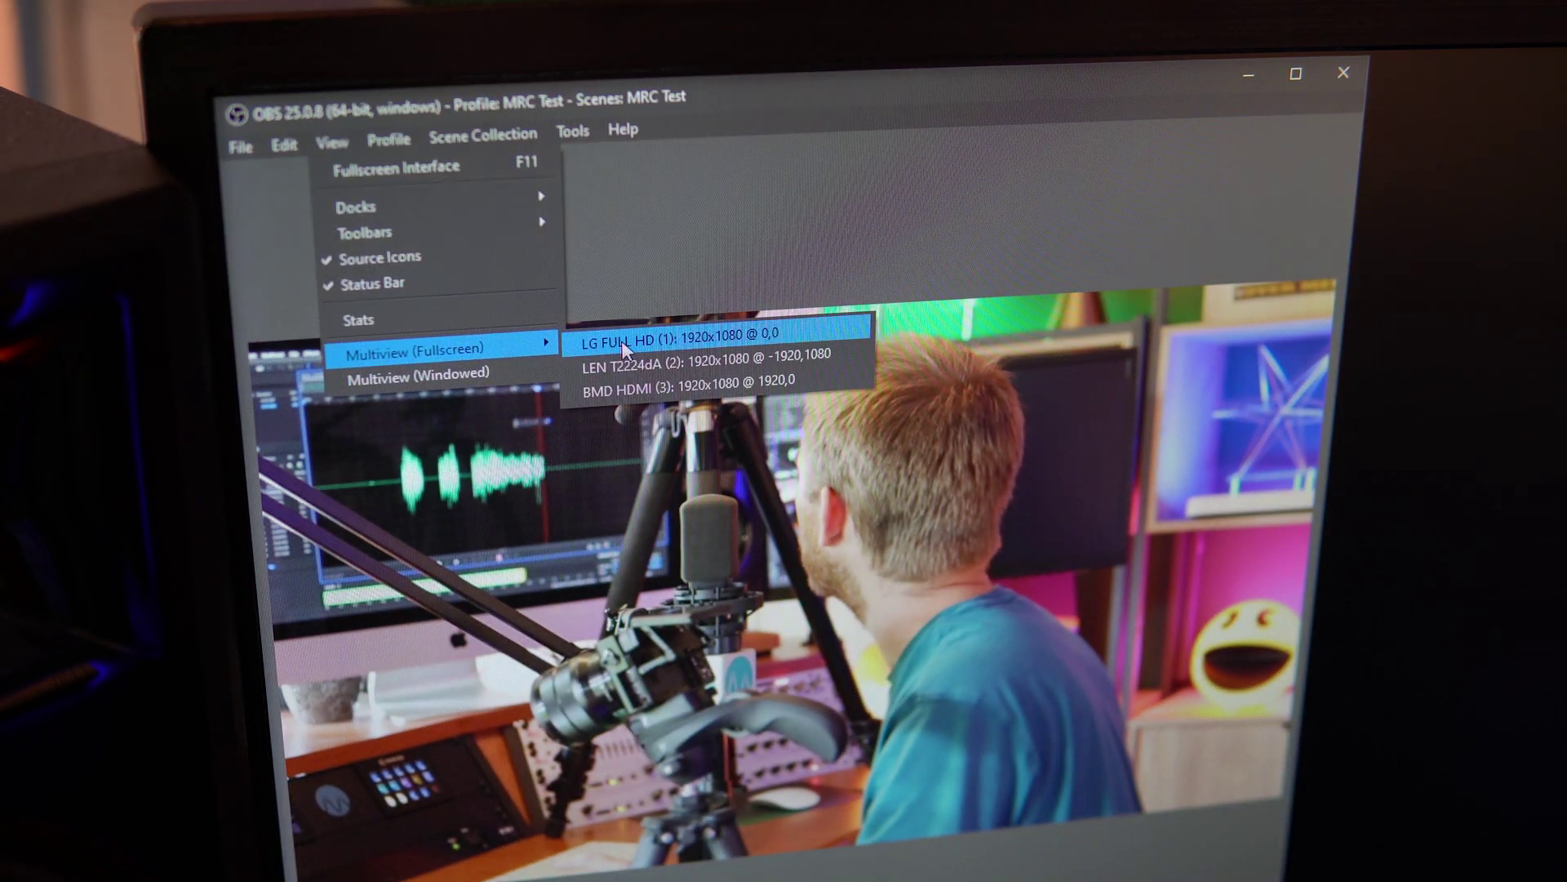